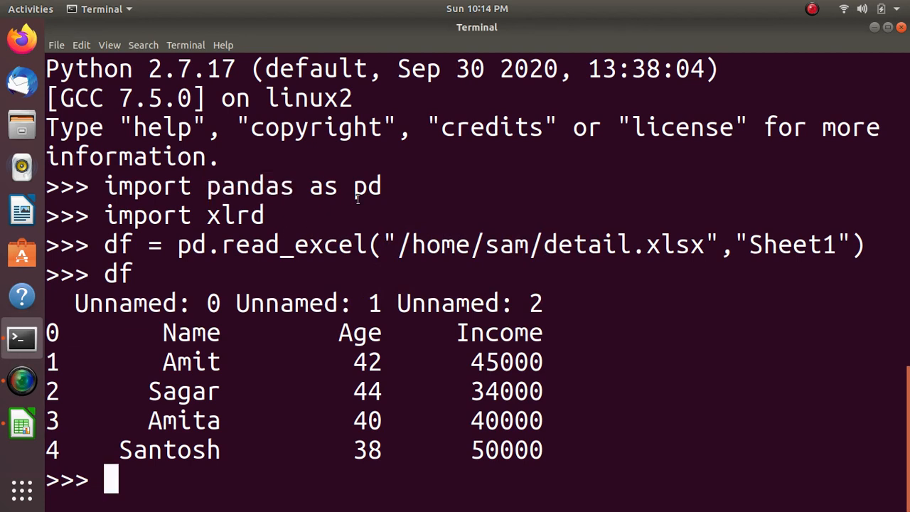
{"action": "double_click", "coordinate": [367, 184]}
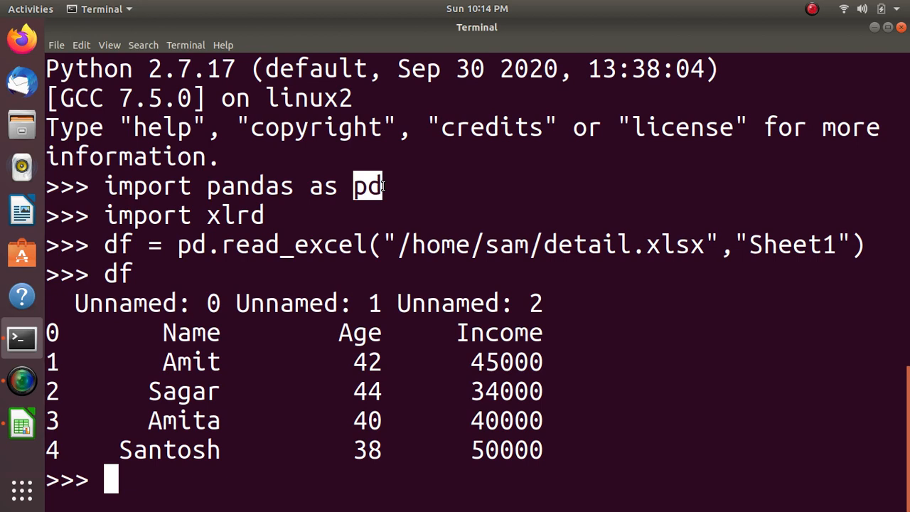
{"action": "mouse_move", "coordinate": [227, 438]}
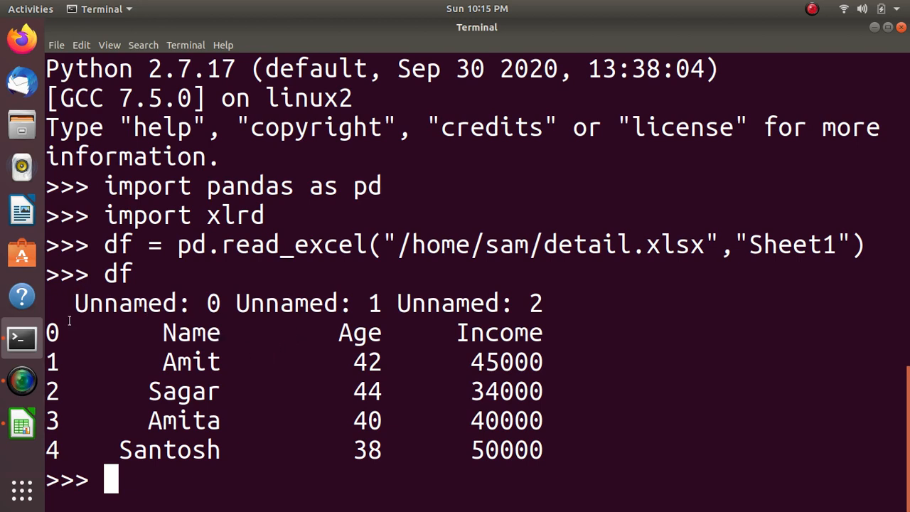
{"action": "mouse_move", "coordinate": [174, 447]}
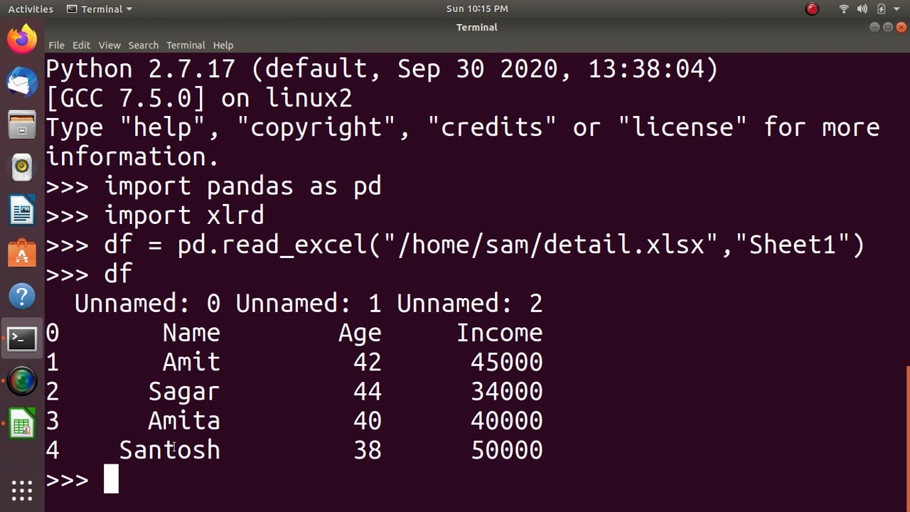